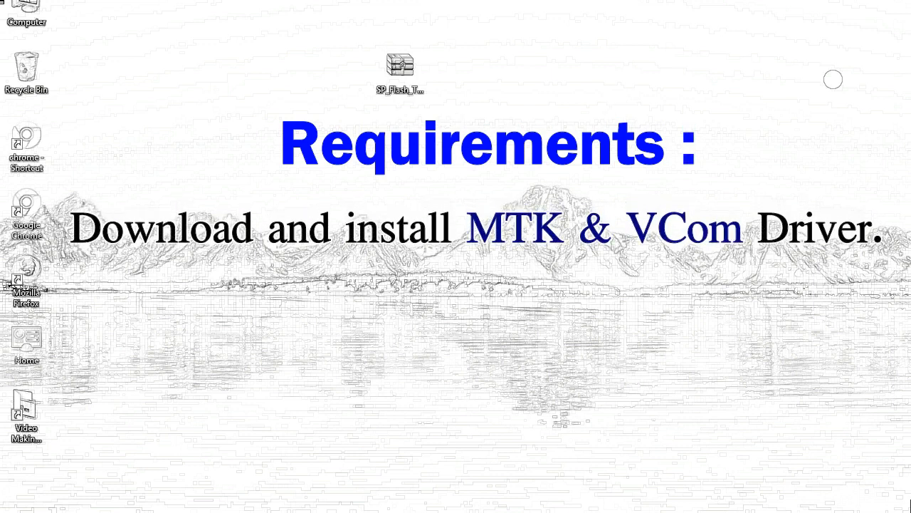
Extract the SP_Flash_Tool archive into its own folder on the desktop
right_click(400, 68)
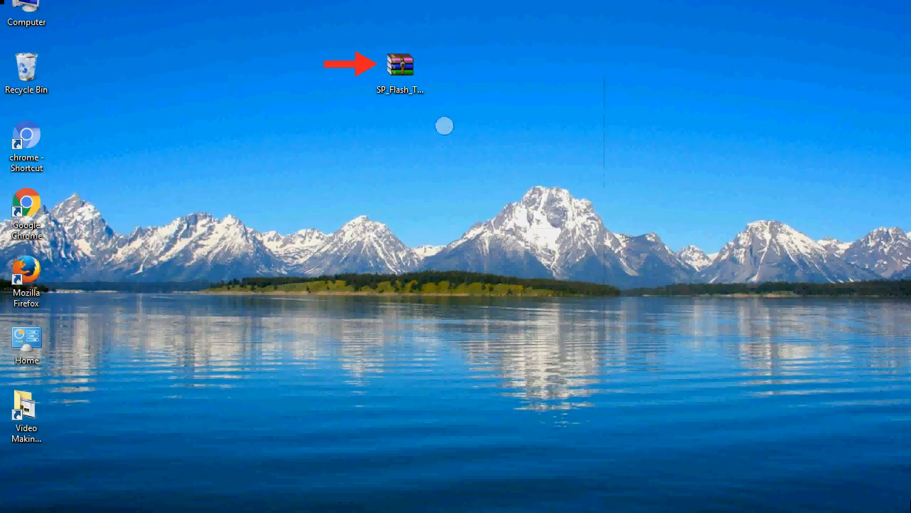
double_click(400, 62)
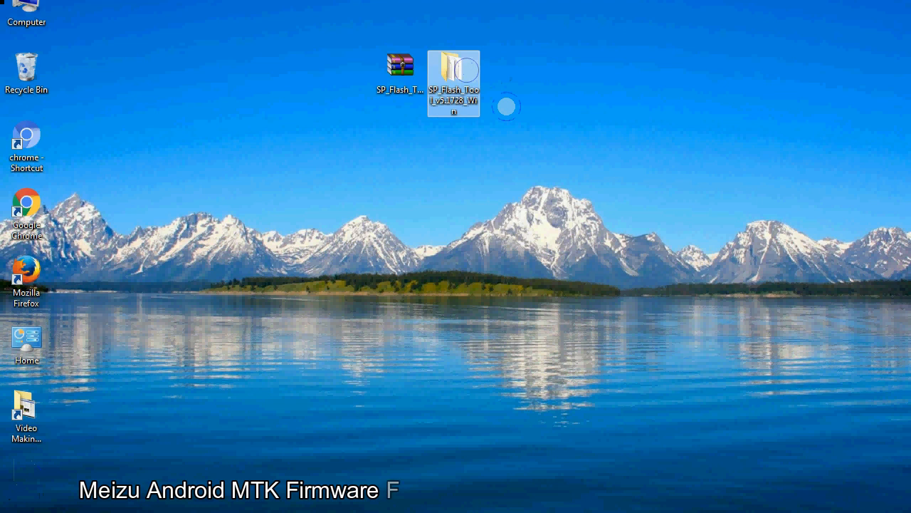
Launch flash_tool.exe from the extracted SP_Flash_Tool_v5.1728_Win folder
double_click(453, 74)
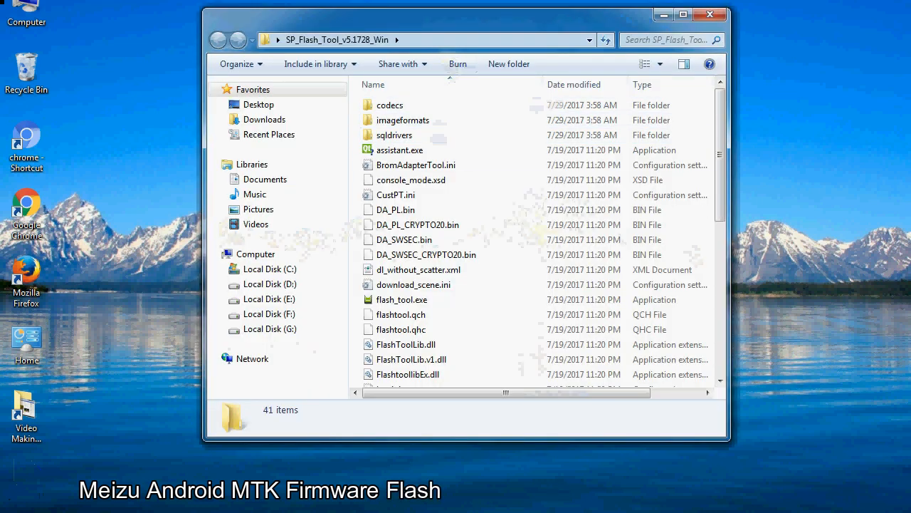
scroll(down, 3)
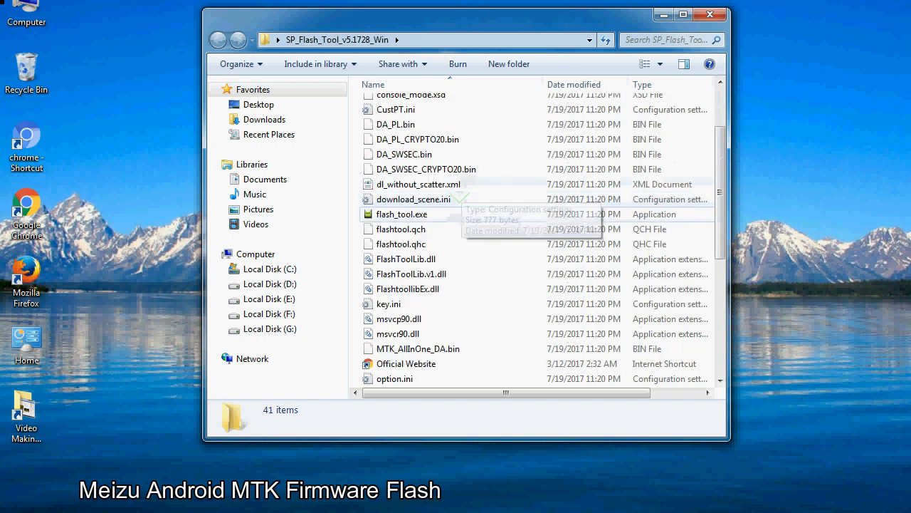
right_click(401, 214)
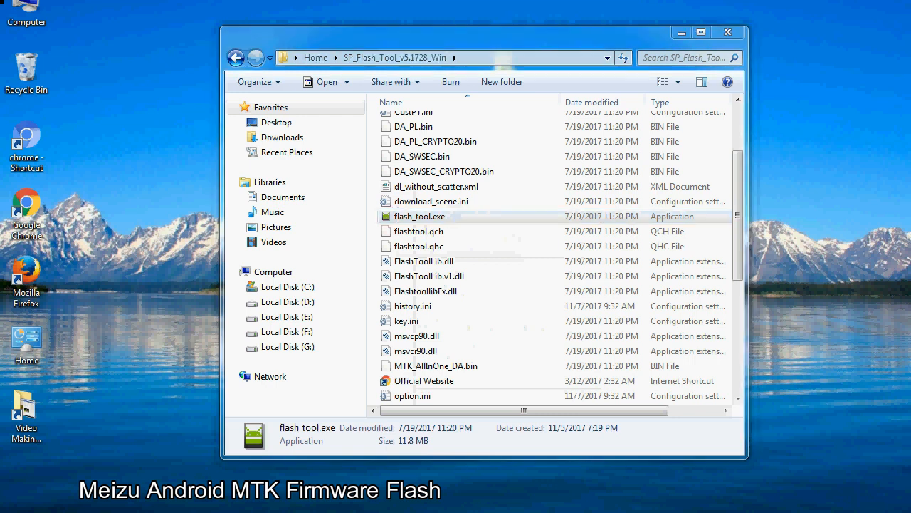
double_click(419, 216)
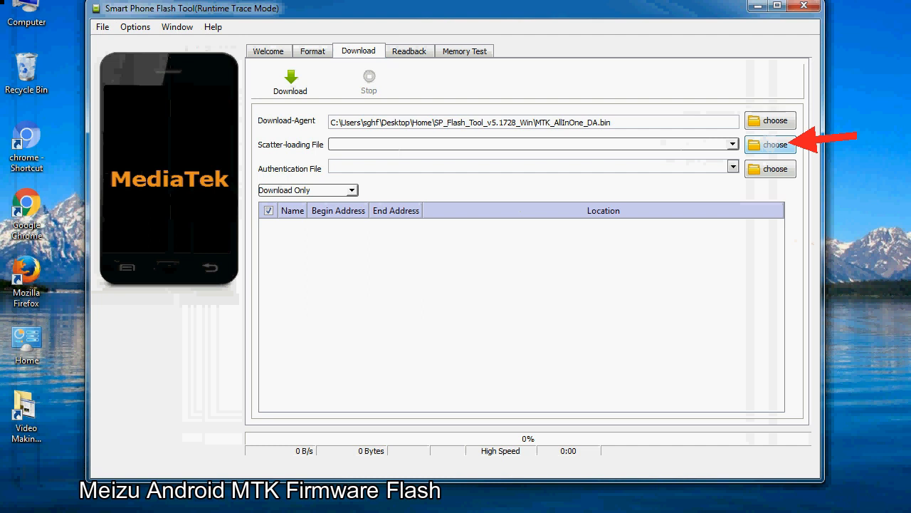
Bring up the scatter-loading file picker from the Download tab
click(769, 145)
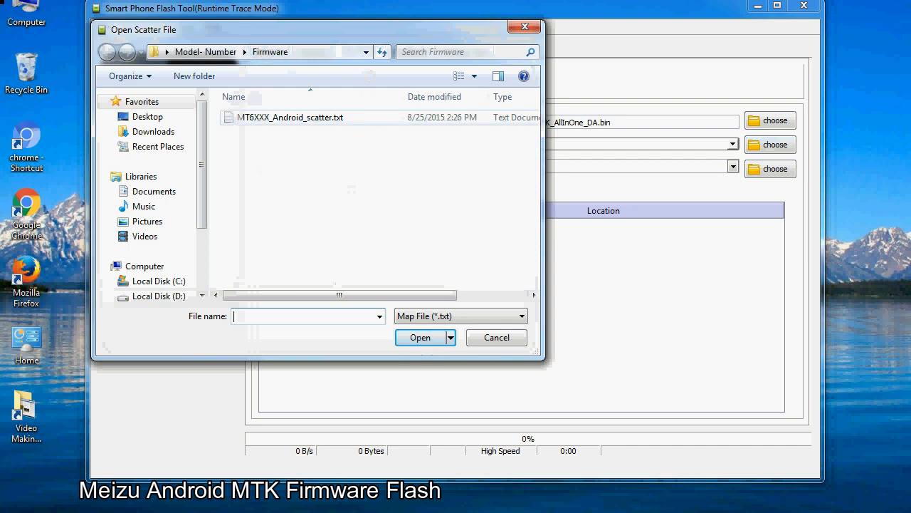
Load MT6XXX_Android_scatter.txt so the partition list fills with firmware images
click(291, 116)
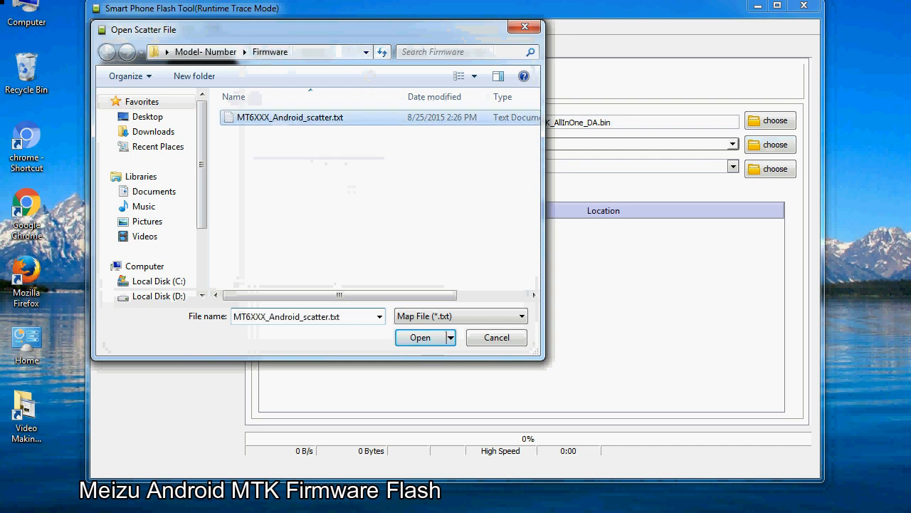
click(420, 336)
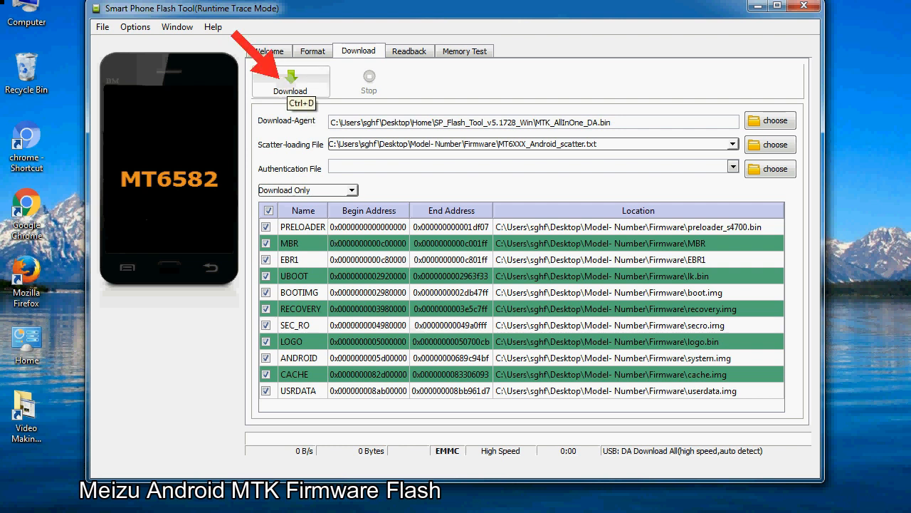
Start the firmware download to the connected powered-off phone
click(291, 80)
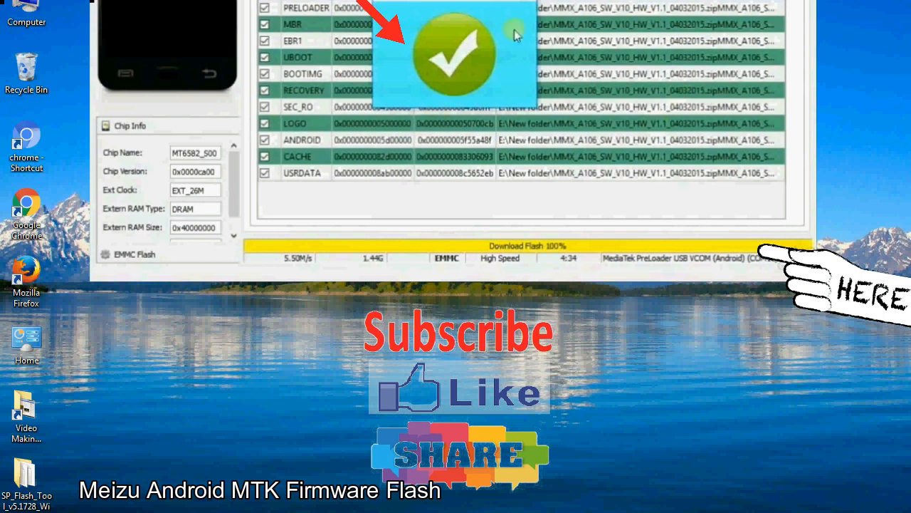
mouse_move(528, 83)
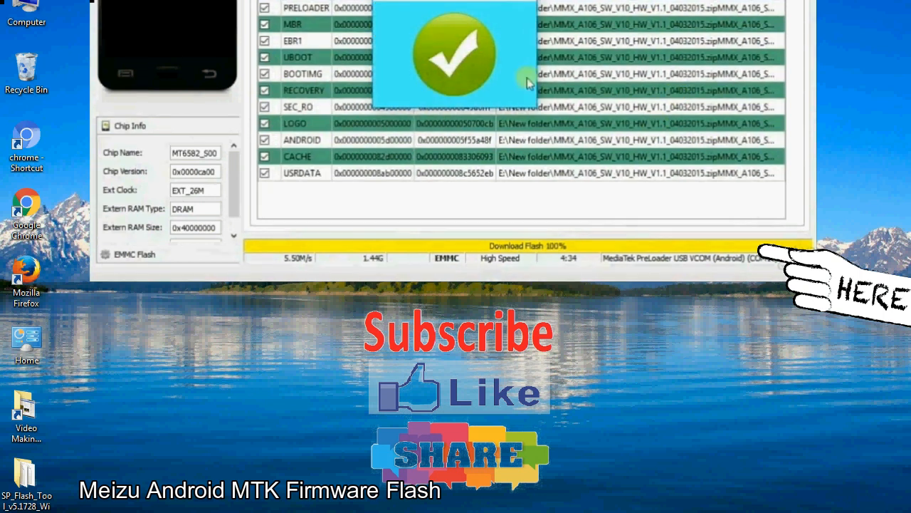